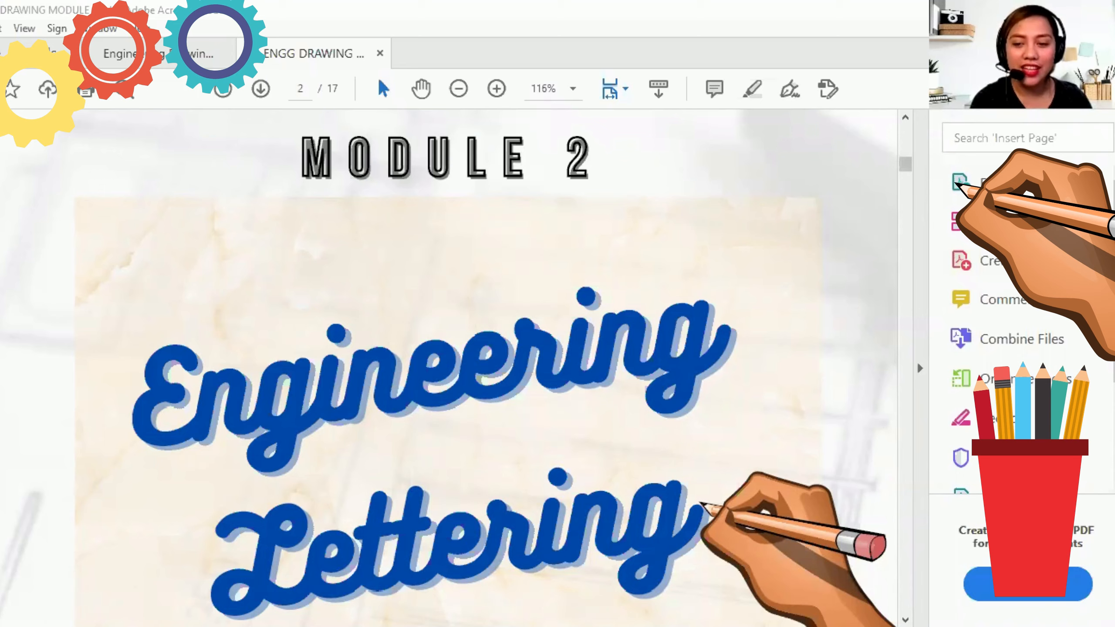
mouse_move(245, 175)
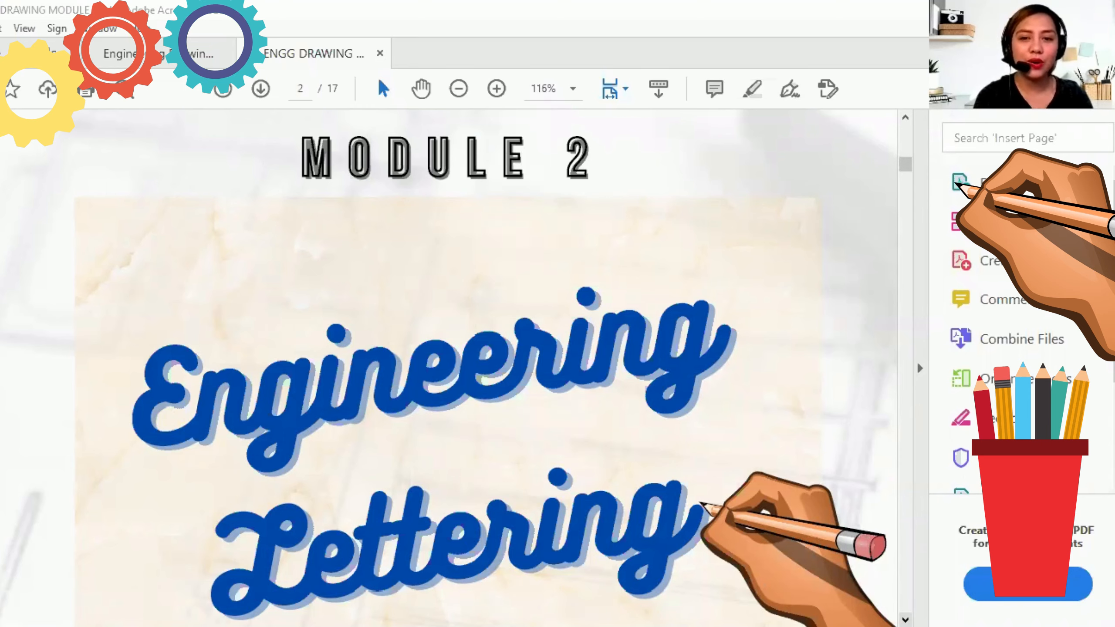
scroll(down, 3)
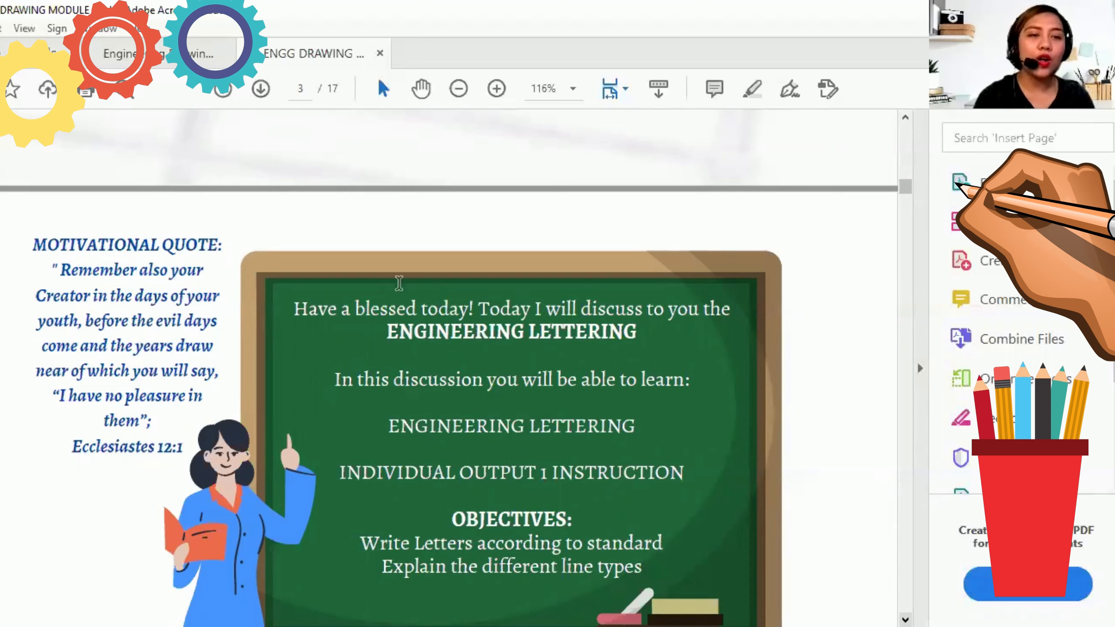
mouse_move(44, 416)
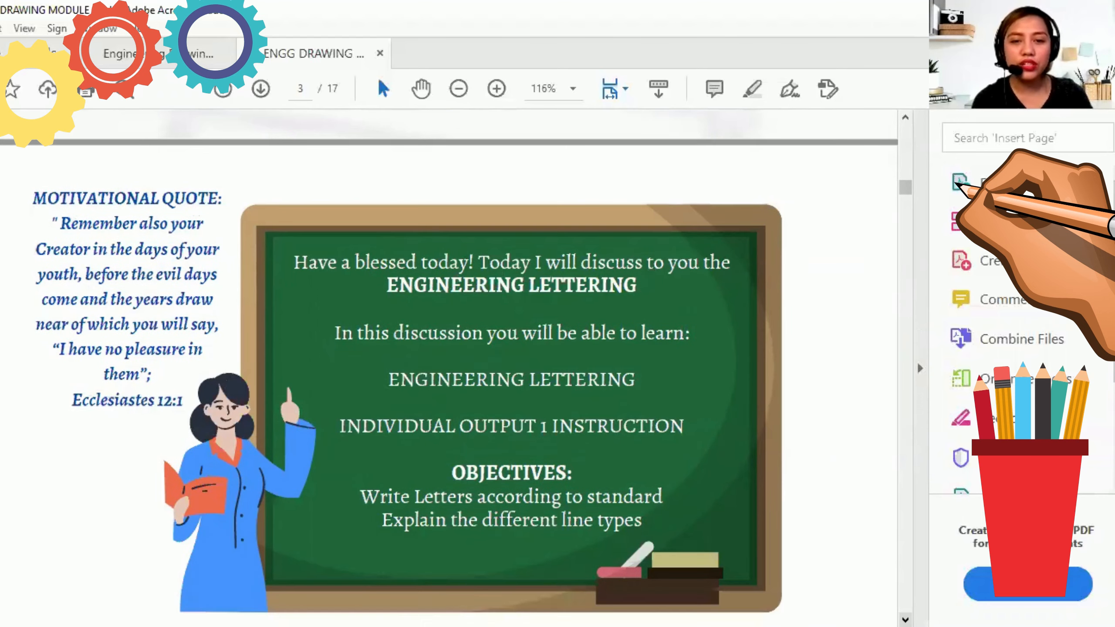
scroll(down, 3)
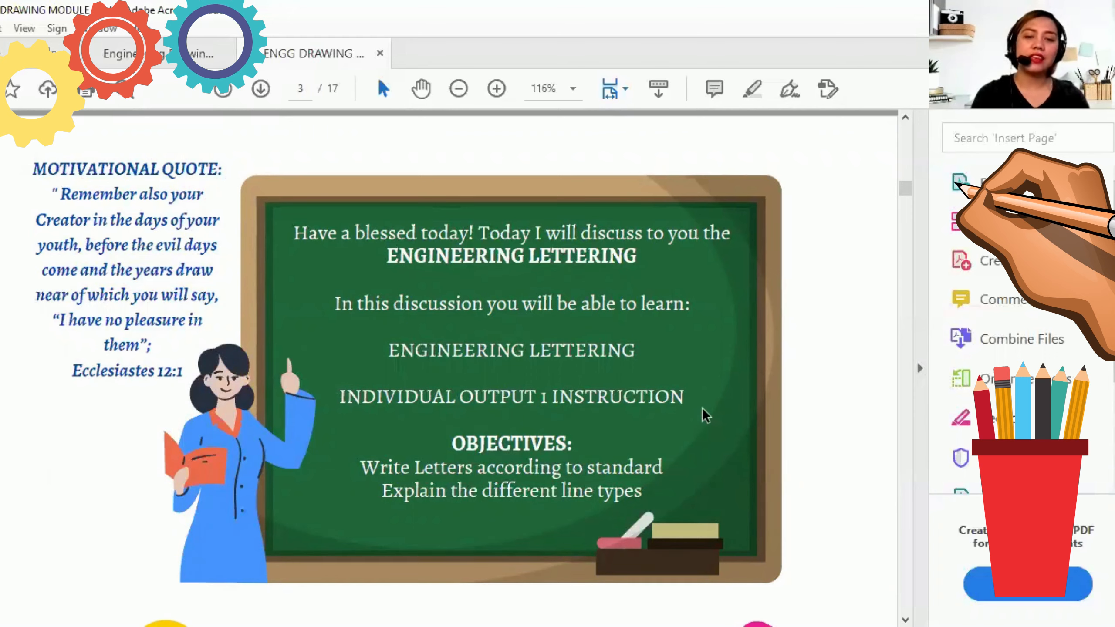
mouse_move(548, 498)
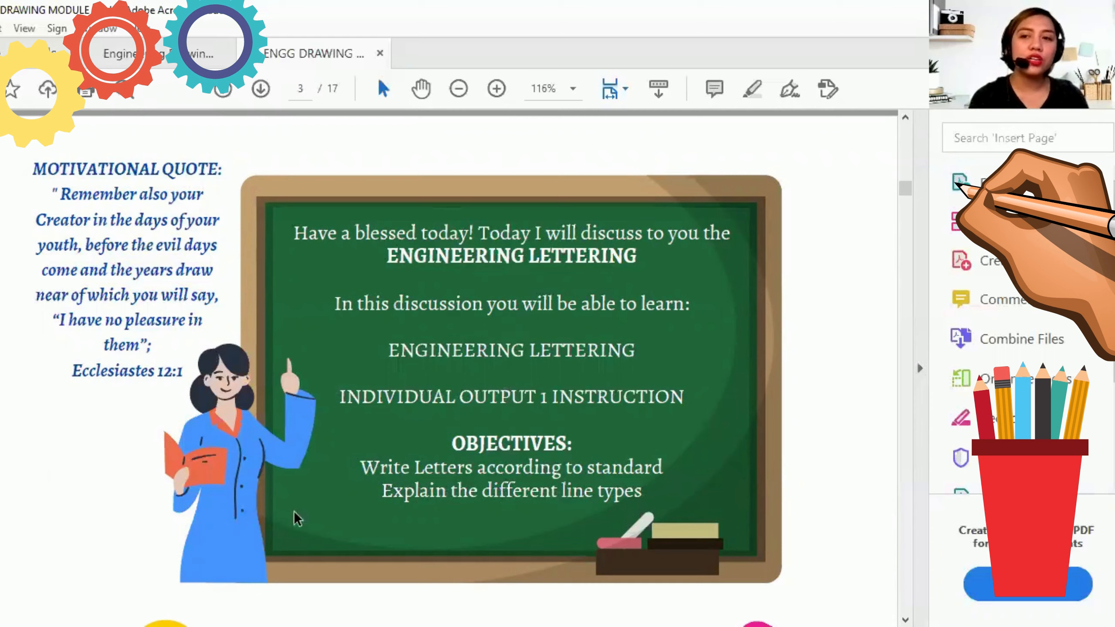
mouse_move(700, 526)
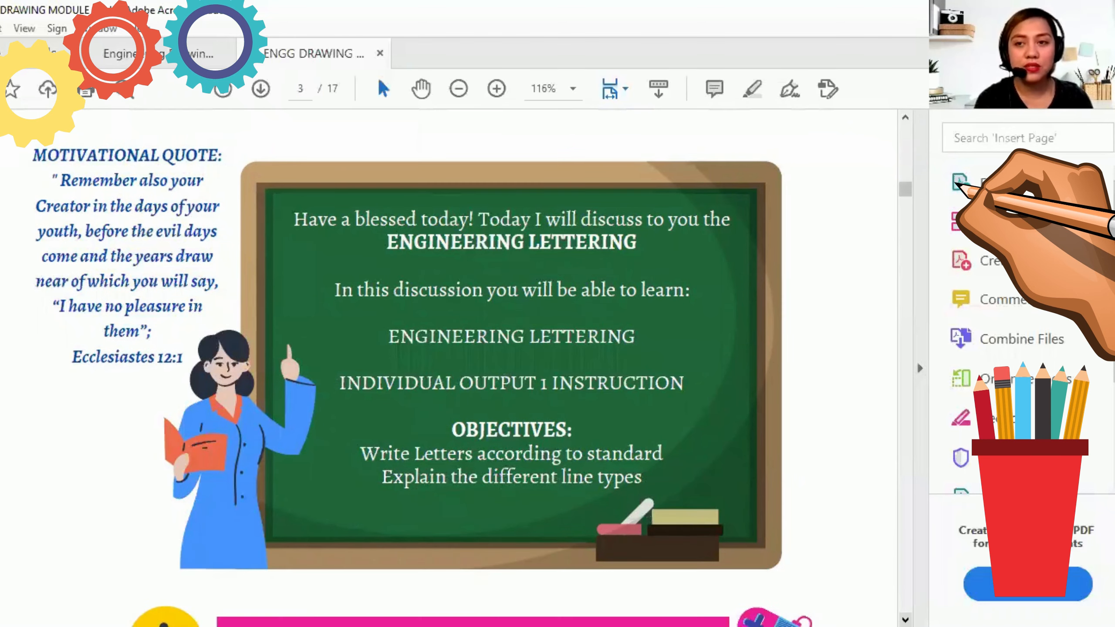
scroll(down, 3)
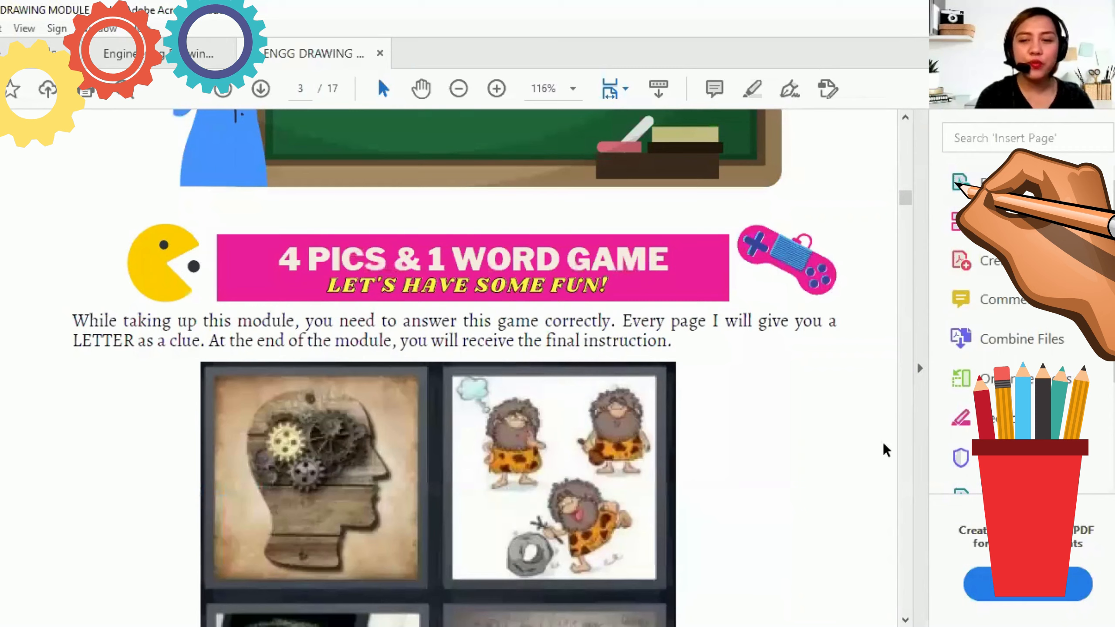
scroll(down, 3)
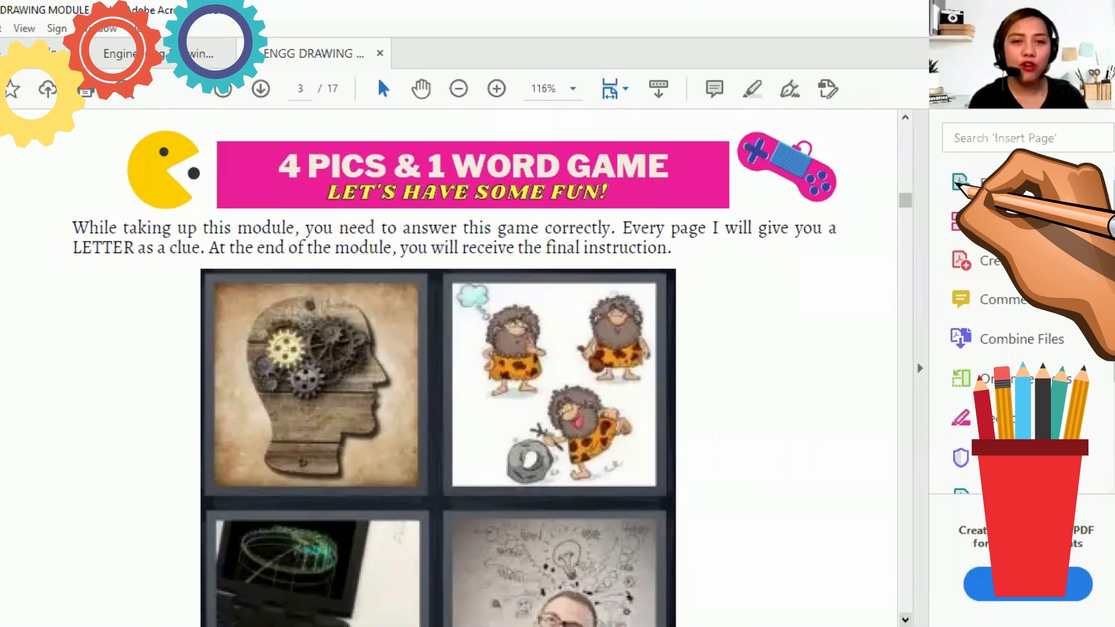
scroll(down, 3)
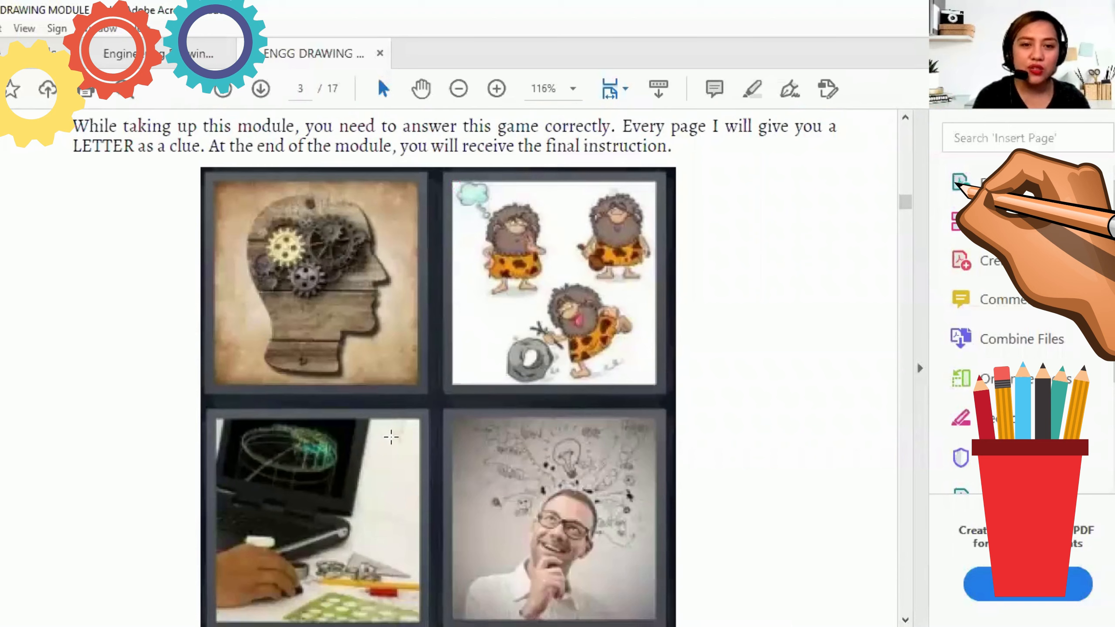
mouse_move(394, 418)
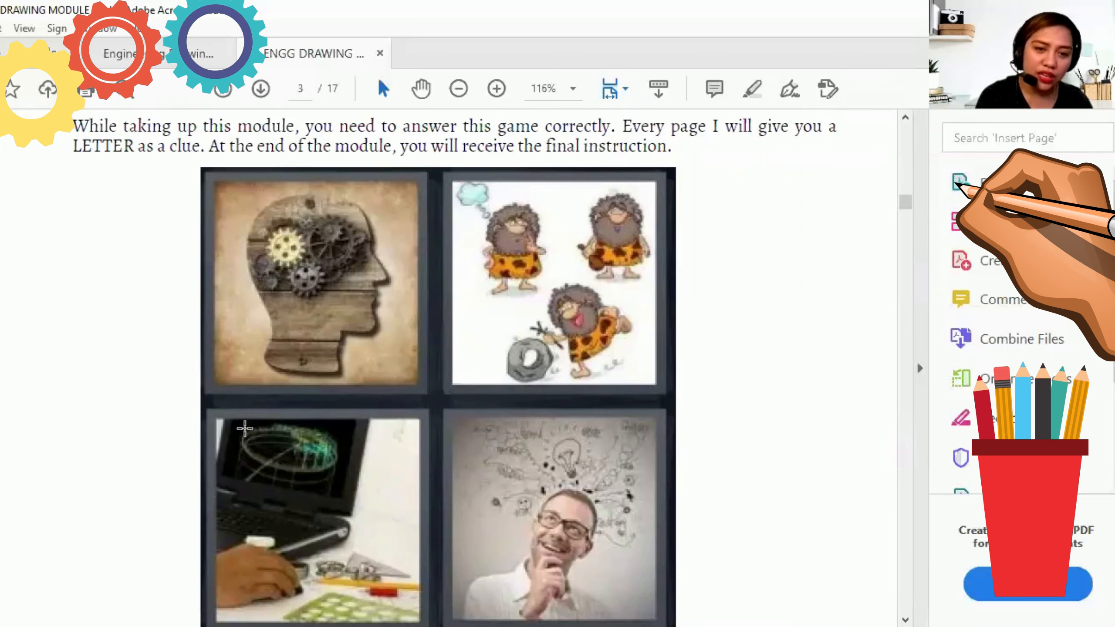
mouse_move(272, 512)
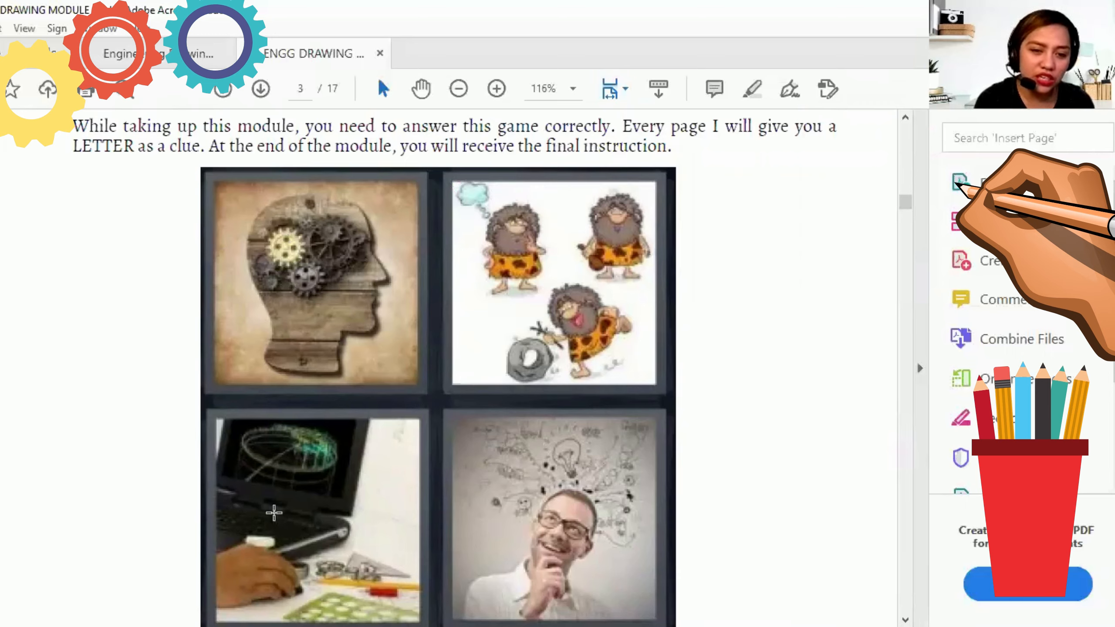
mouse_move(871, 538)
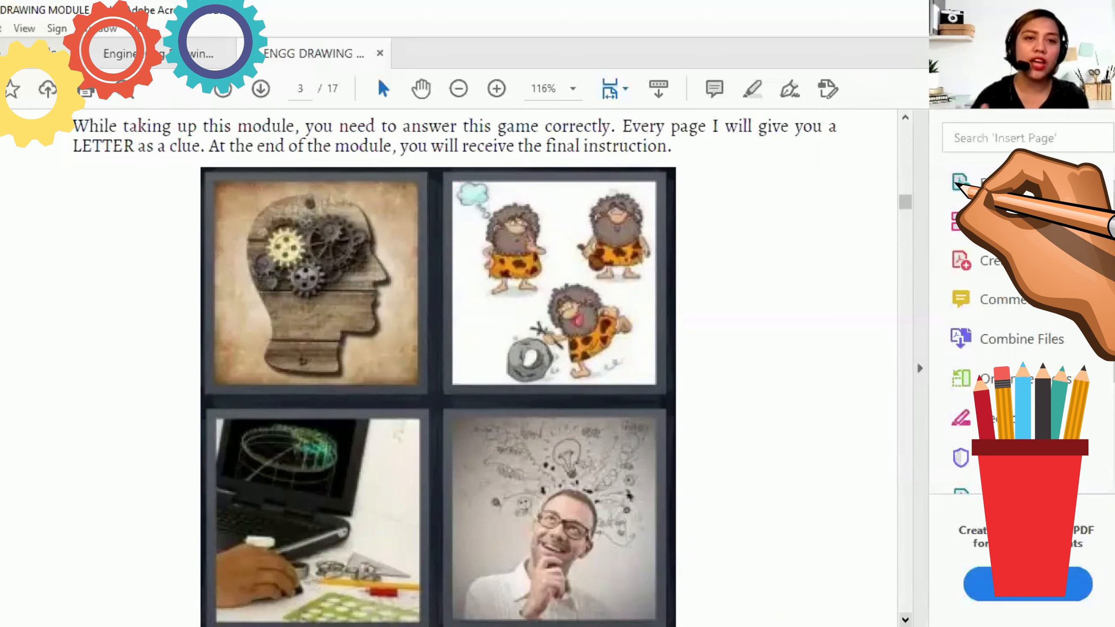
scroll(down, 3)
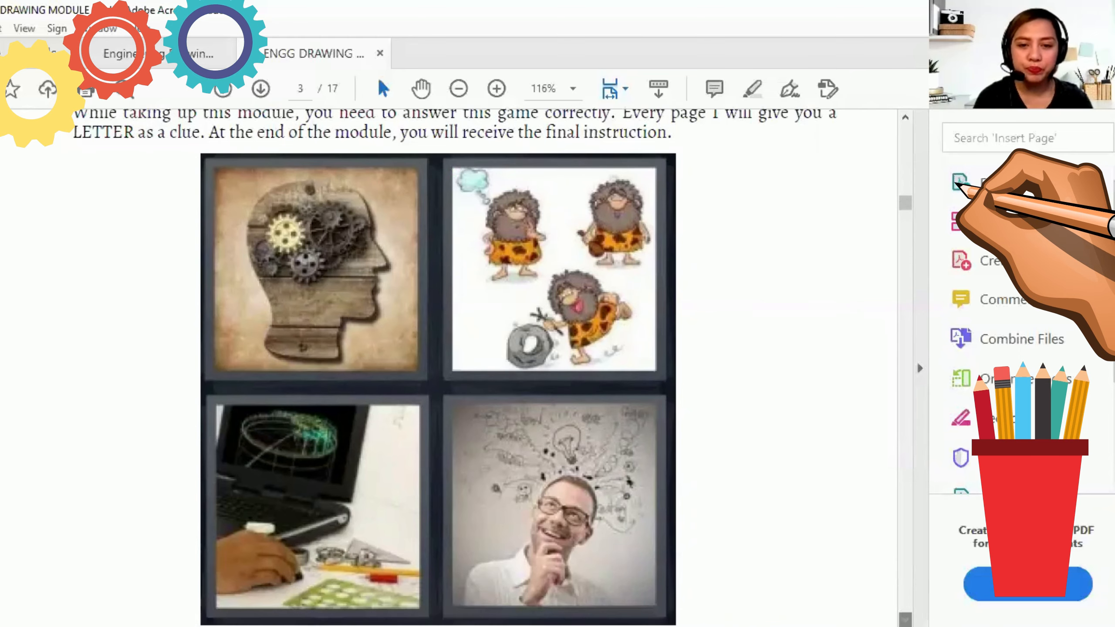
scroll(down, 3)
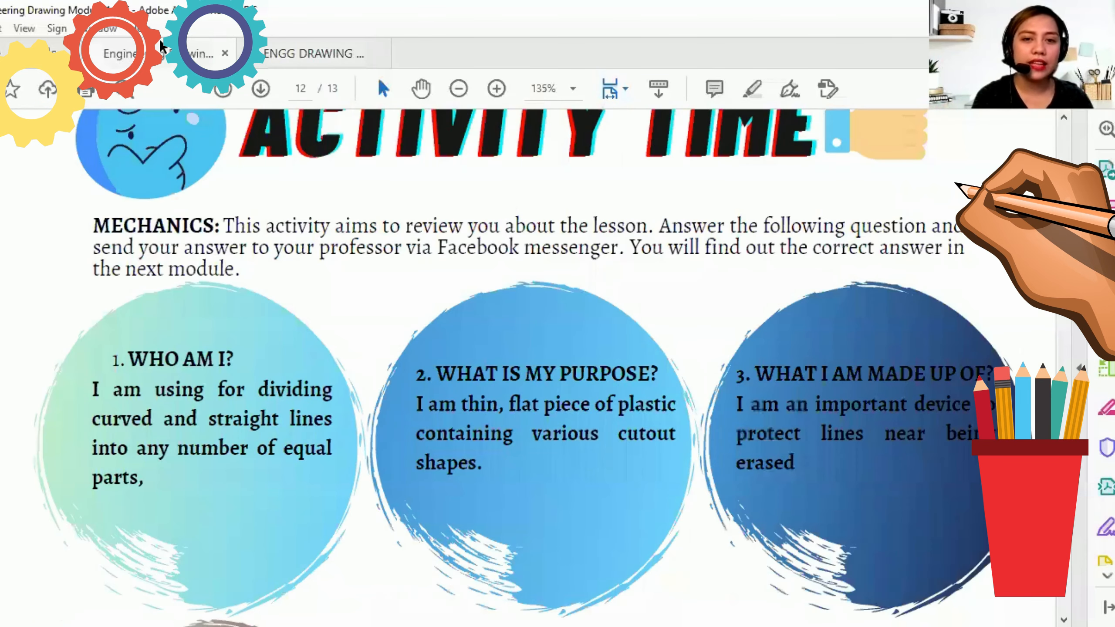
mouse_move(280, 204)
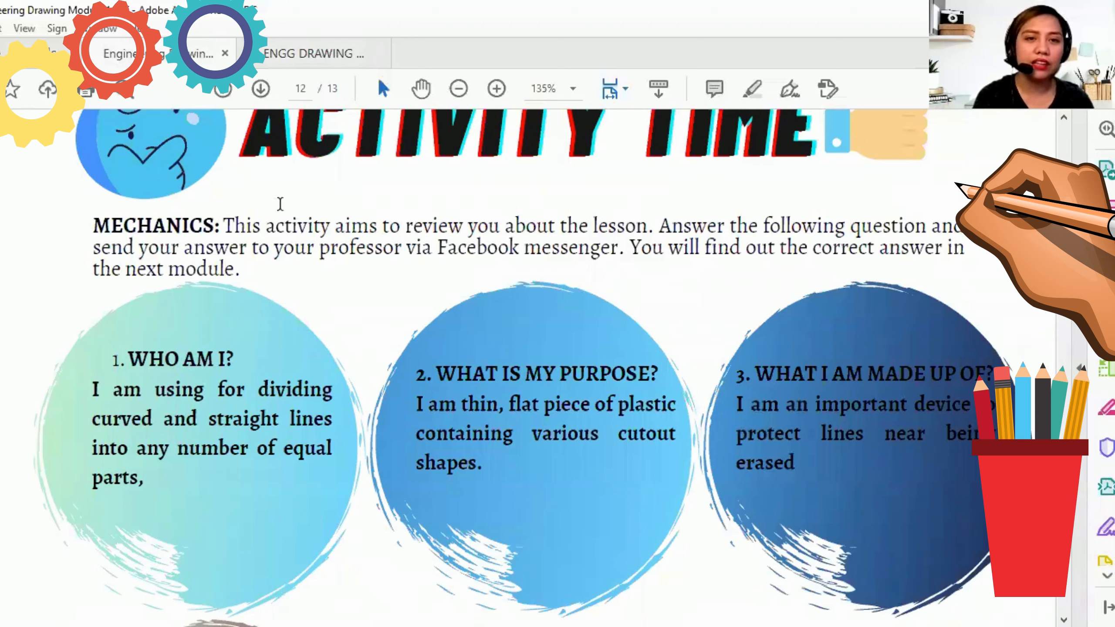
mouse_move(211, 261)
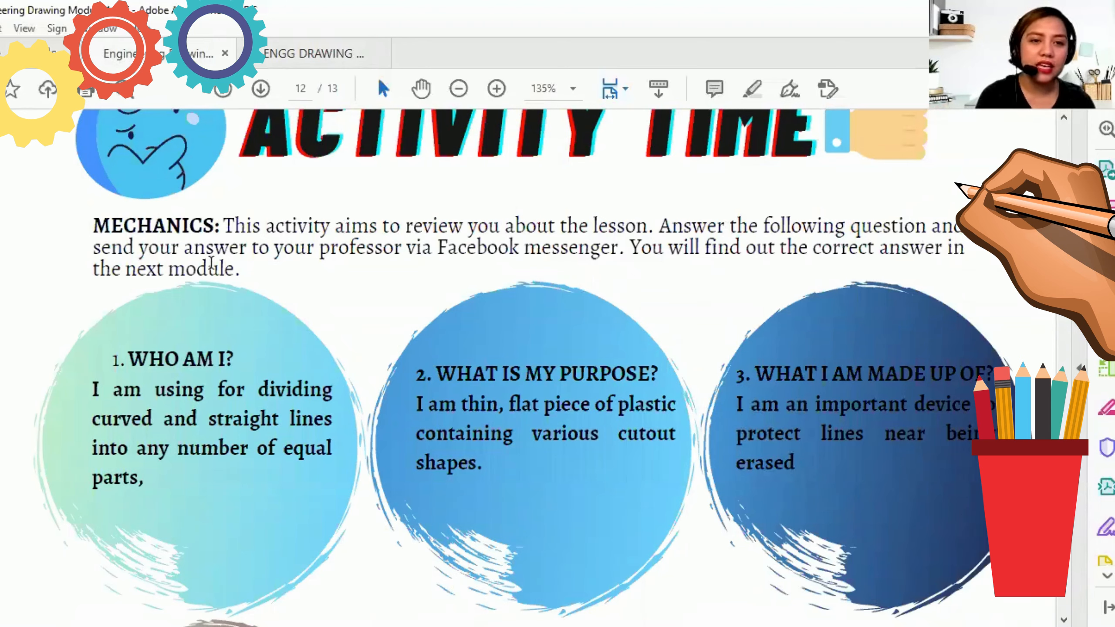
mouse_move(212, 260)
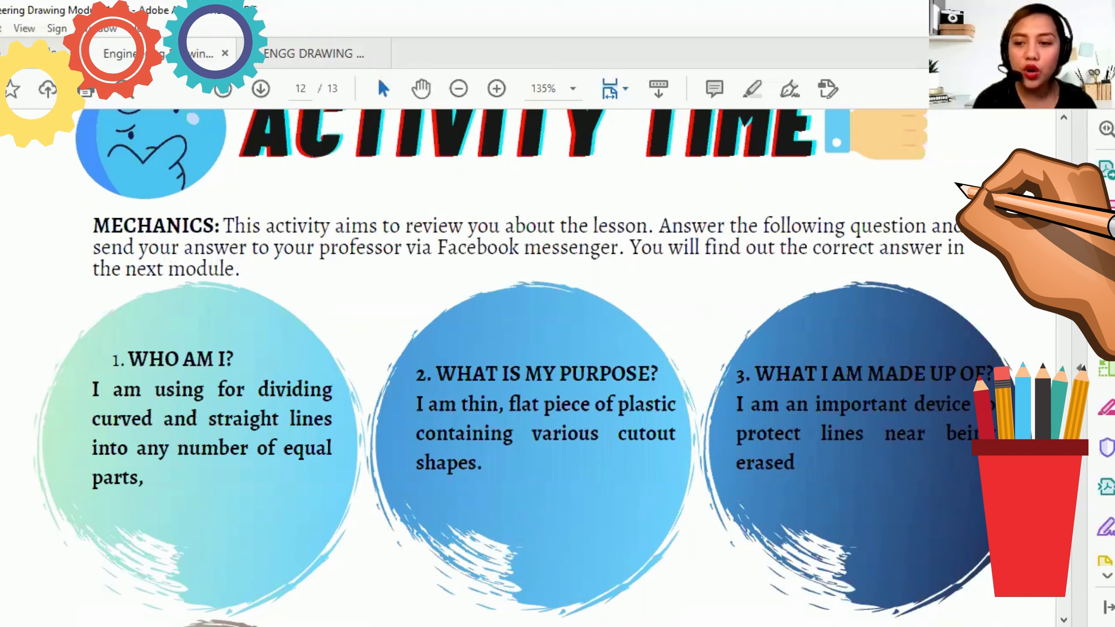
scroll(down, 3)
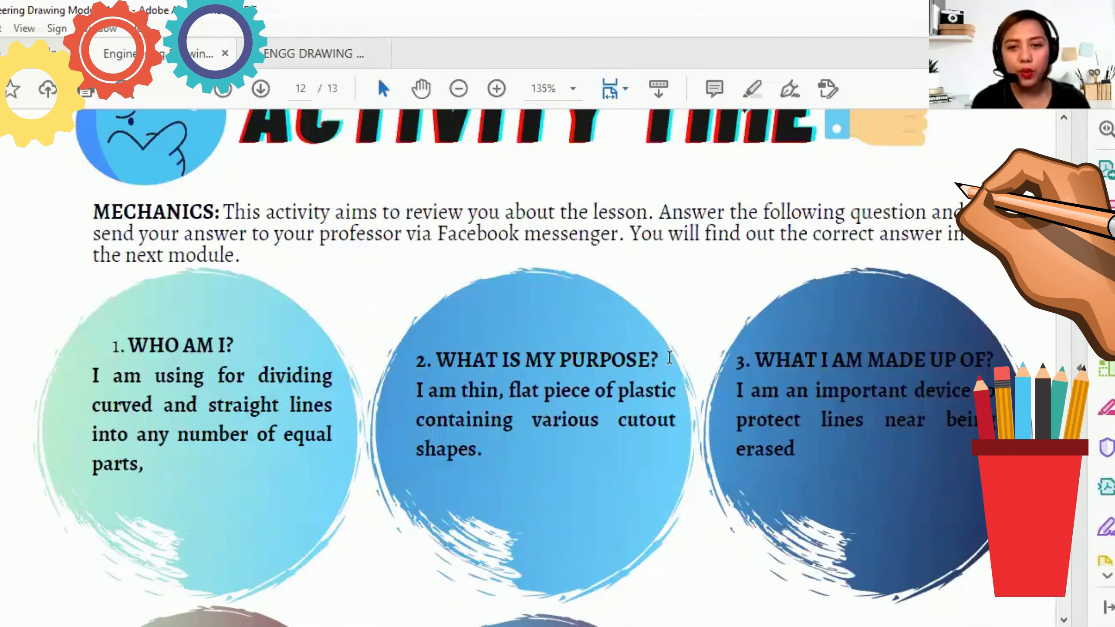
mouse_move(438, 370)
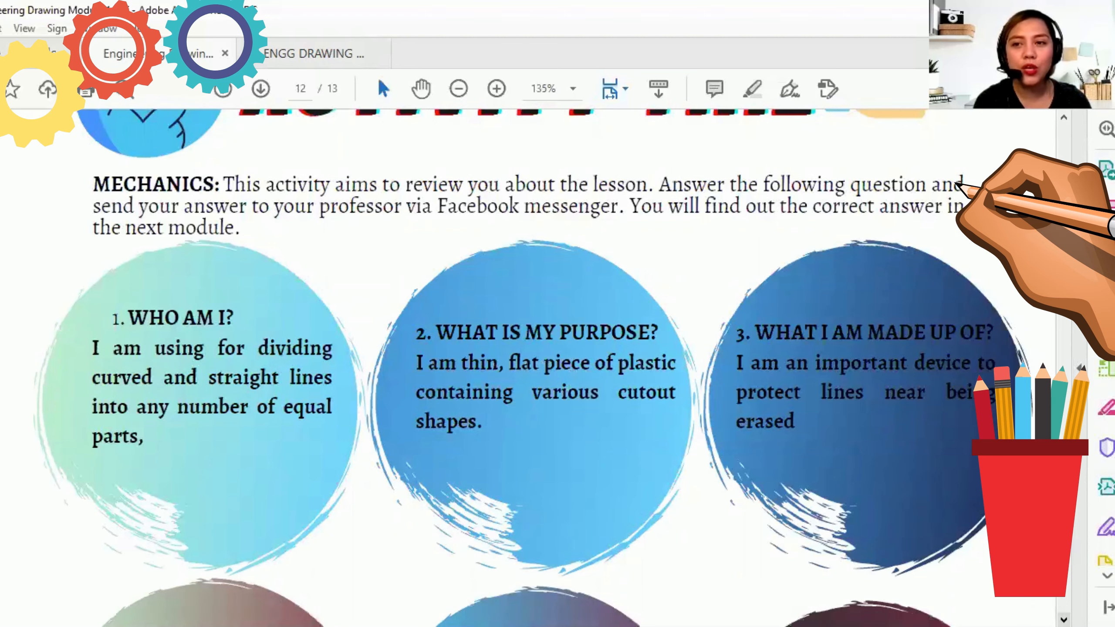
mouse_move(454, 333)
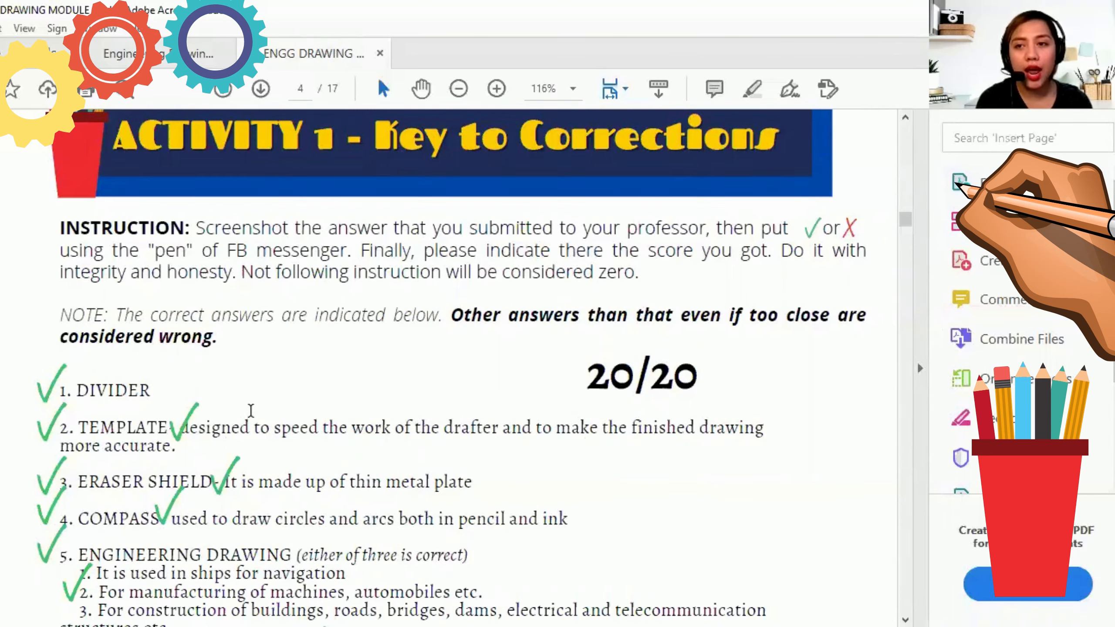
scroll(down, 3)
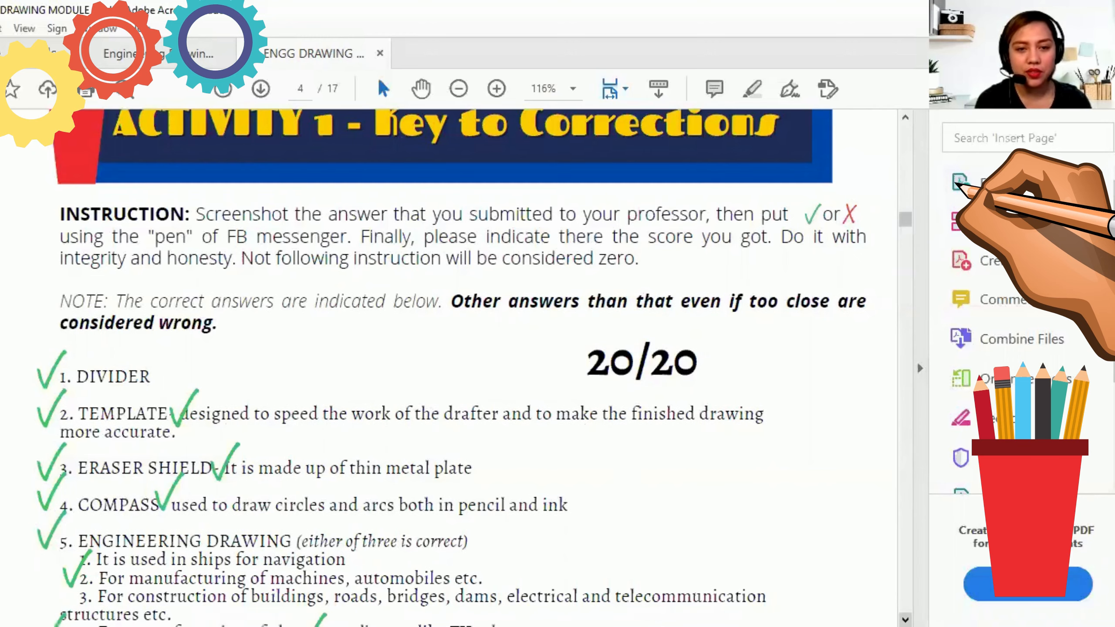
scroll(down, 3)
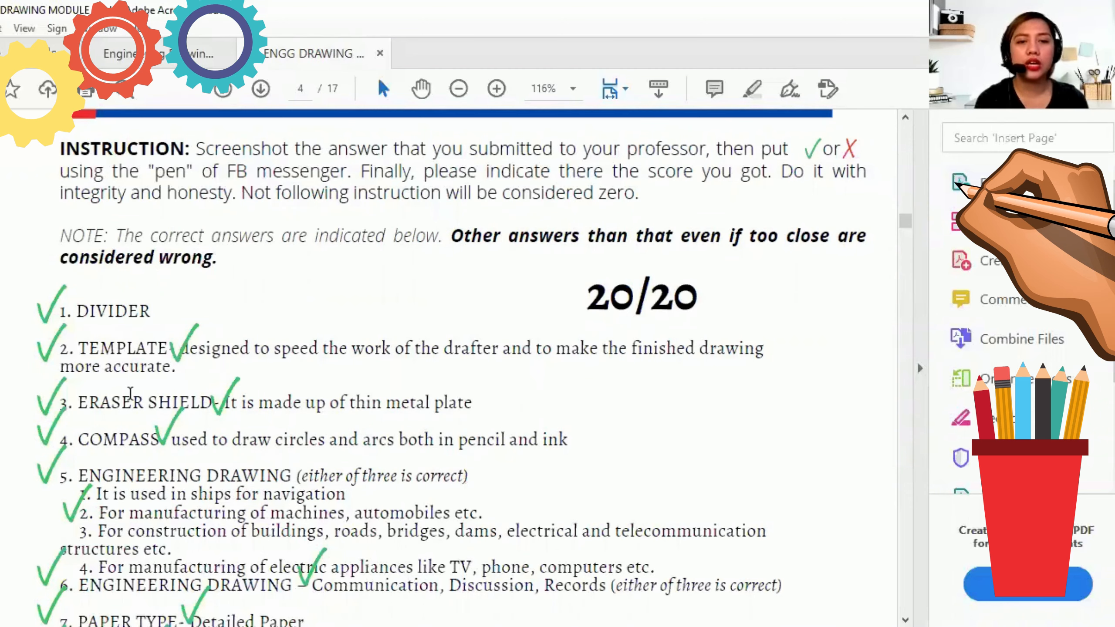
scroll(down, 3)
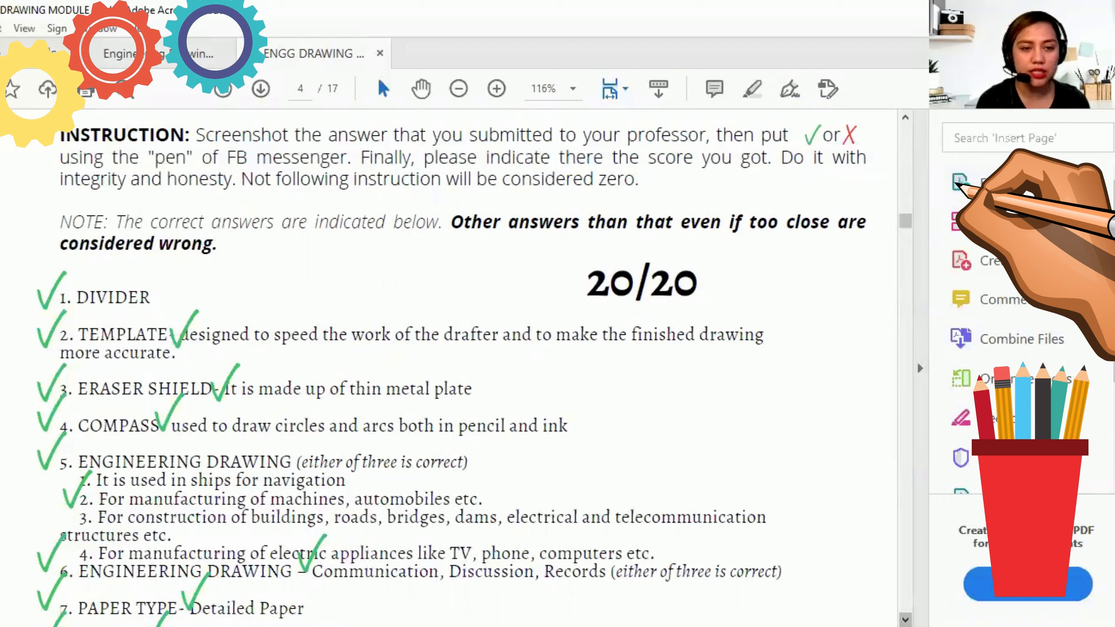
scroll(down, 3)
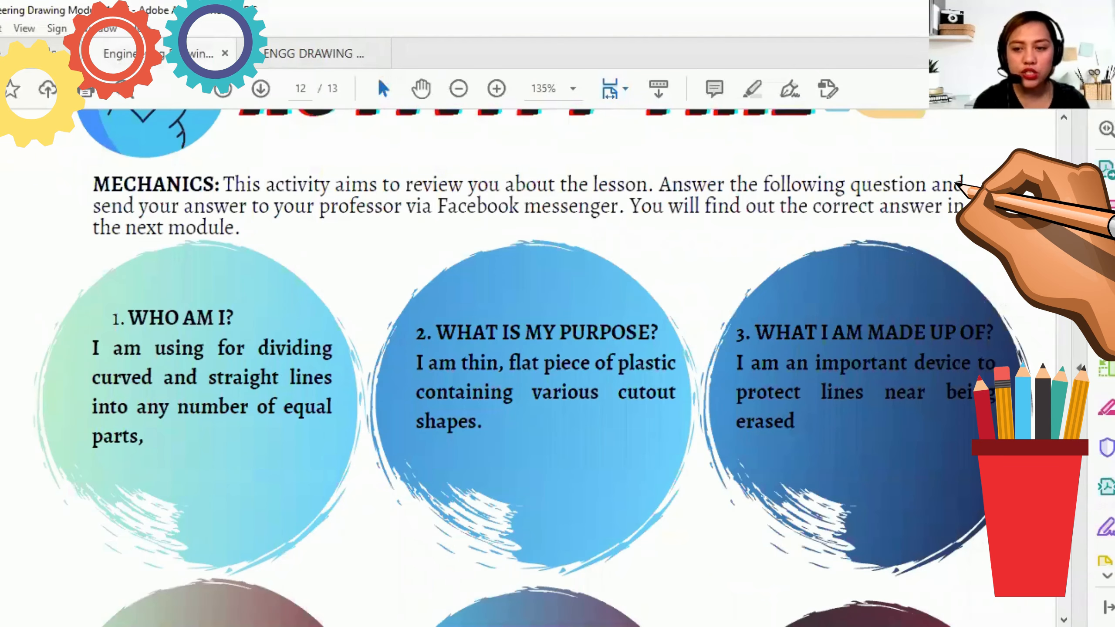
scroll(down, 3)
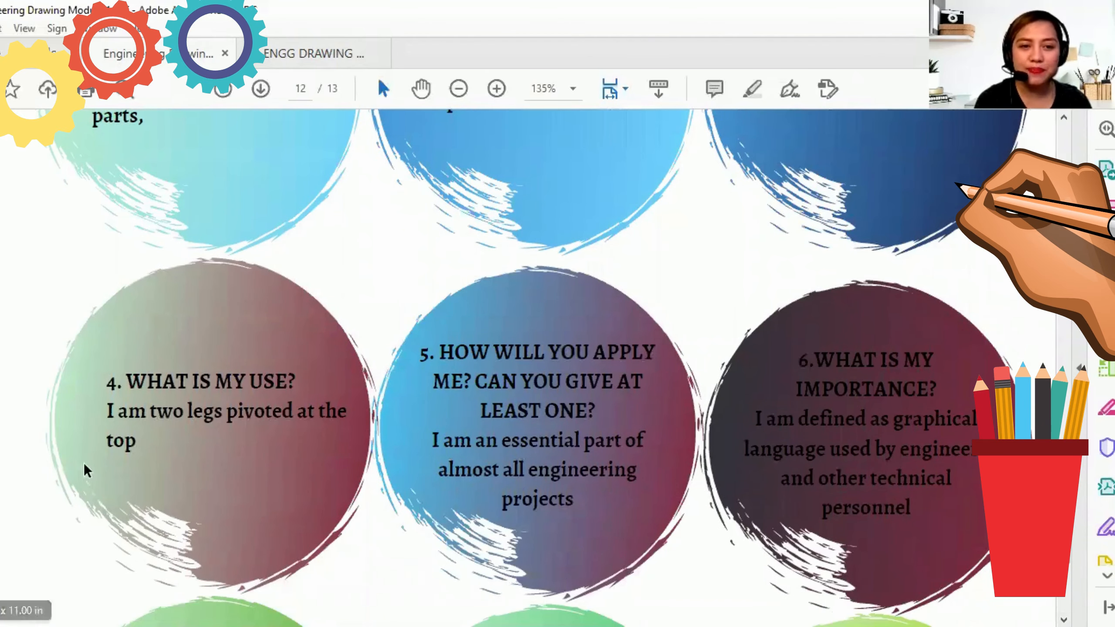
mouse_move(309, 464)
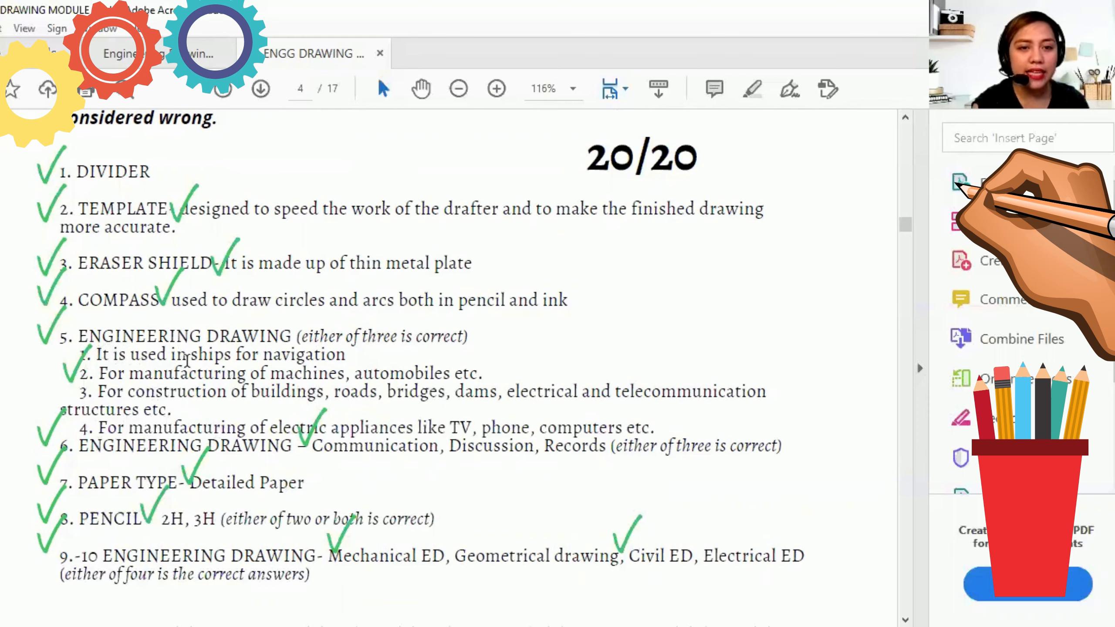
mouse_move(168, 374)
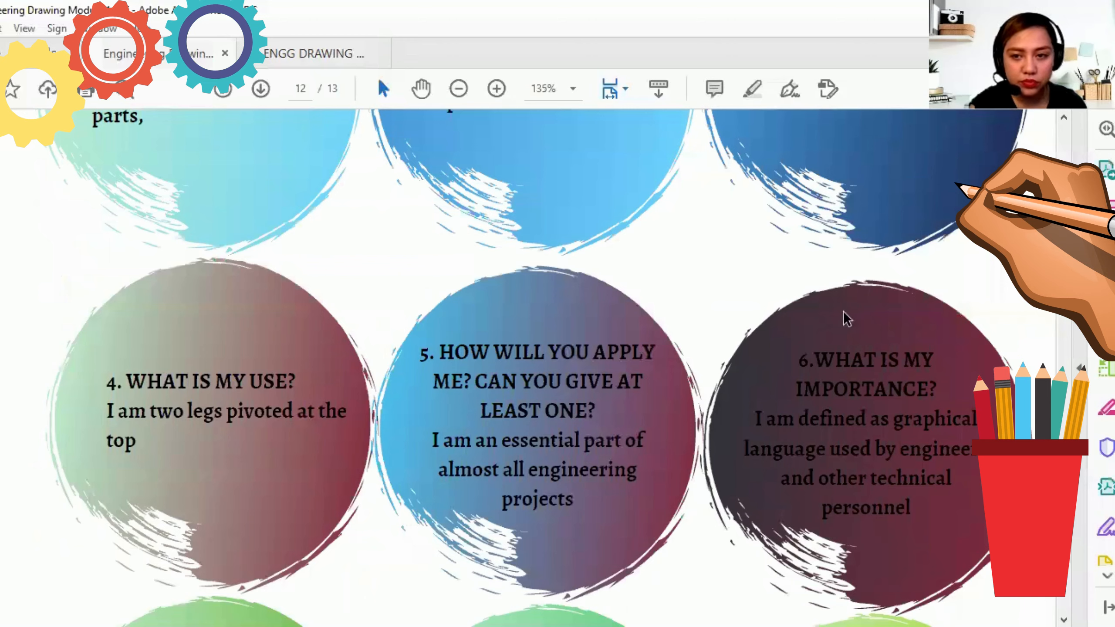
mouse_move(885, 315)
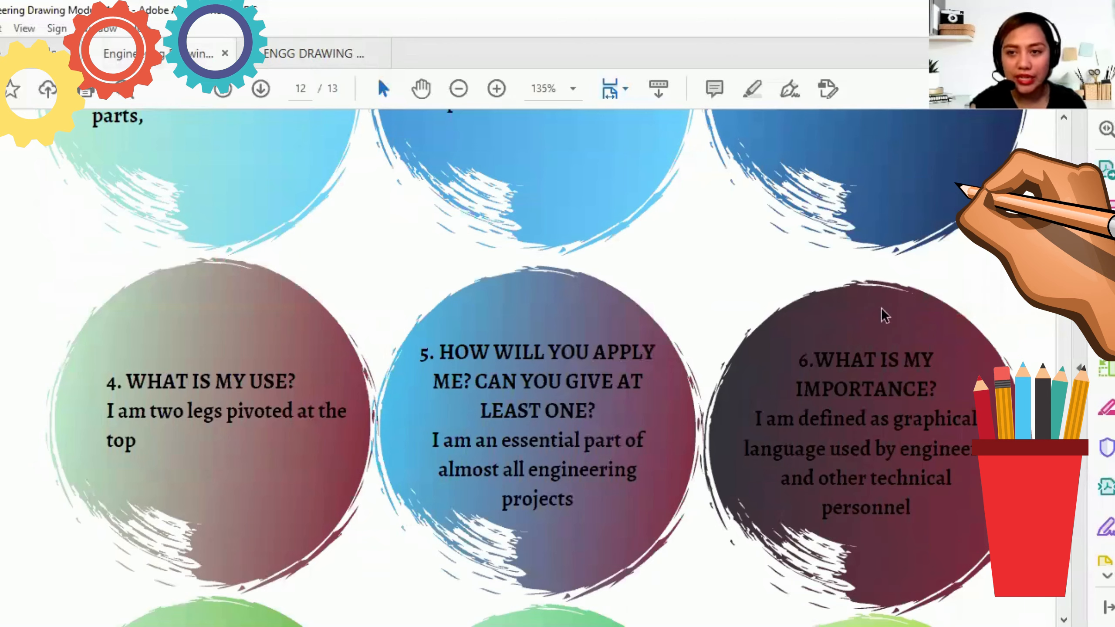
mouse_move(974, 426)
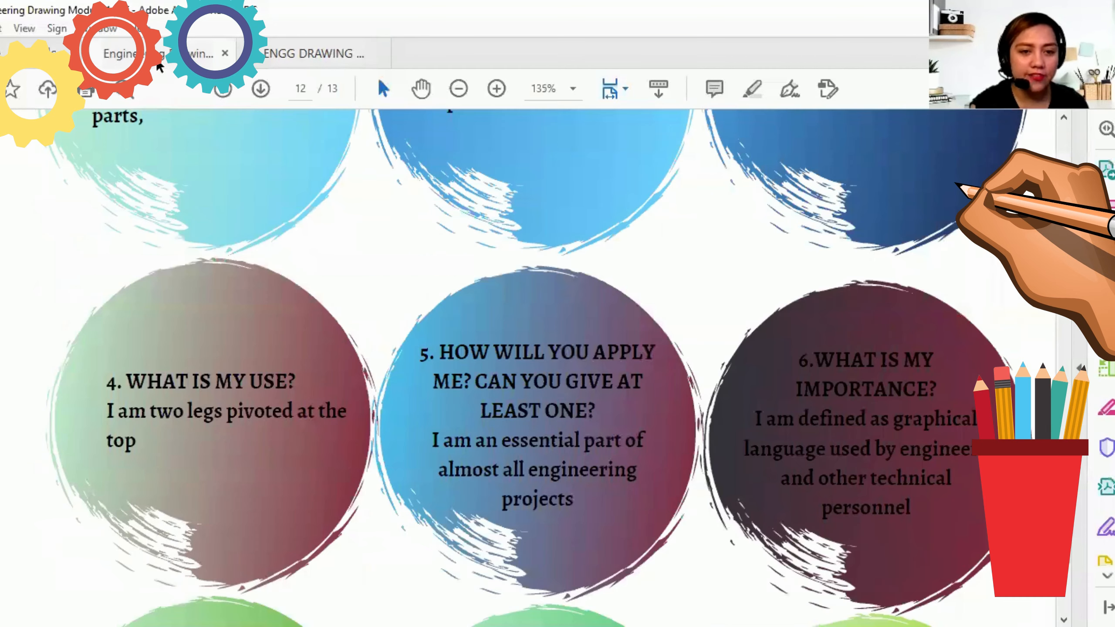
scroll(down, 3)
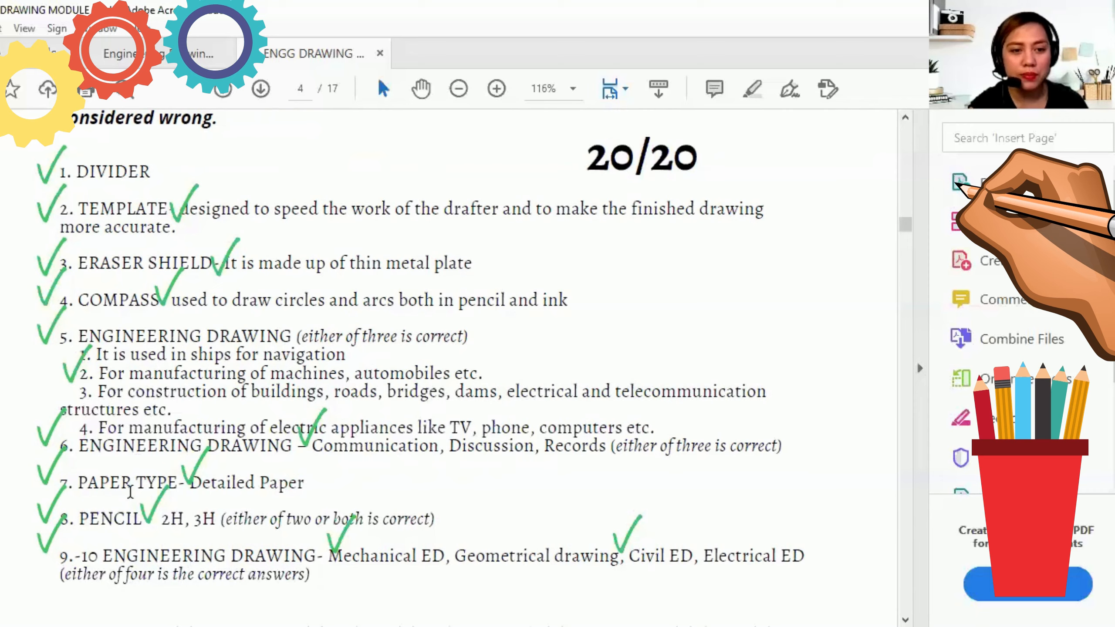
scroll(down, 3)
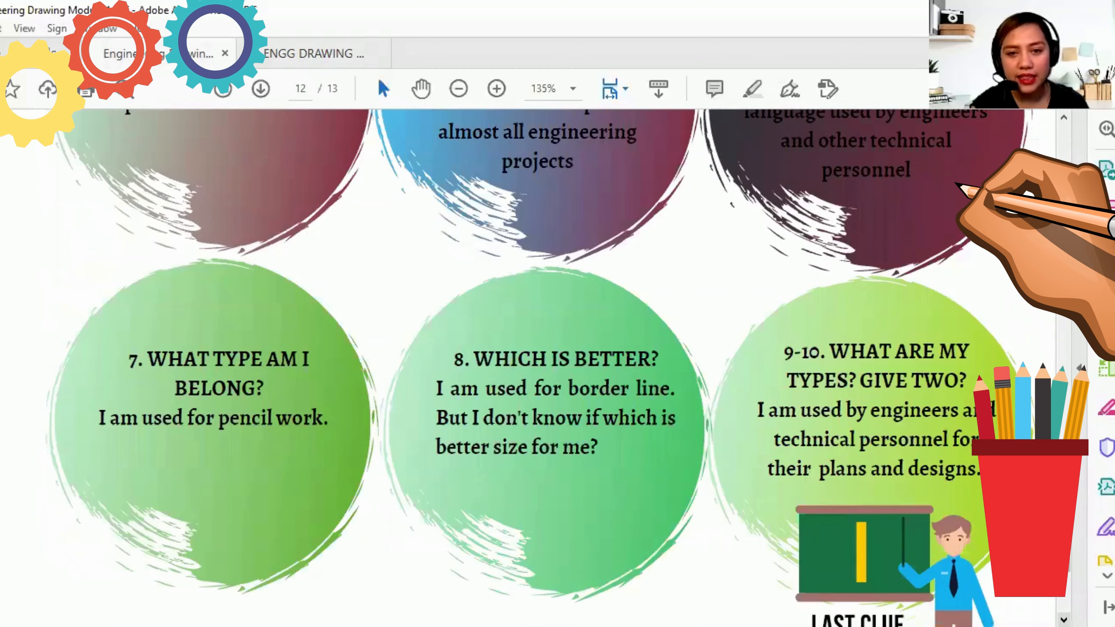
scroll(down, 3)
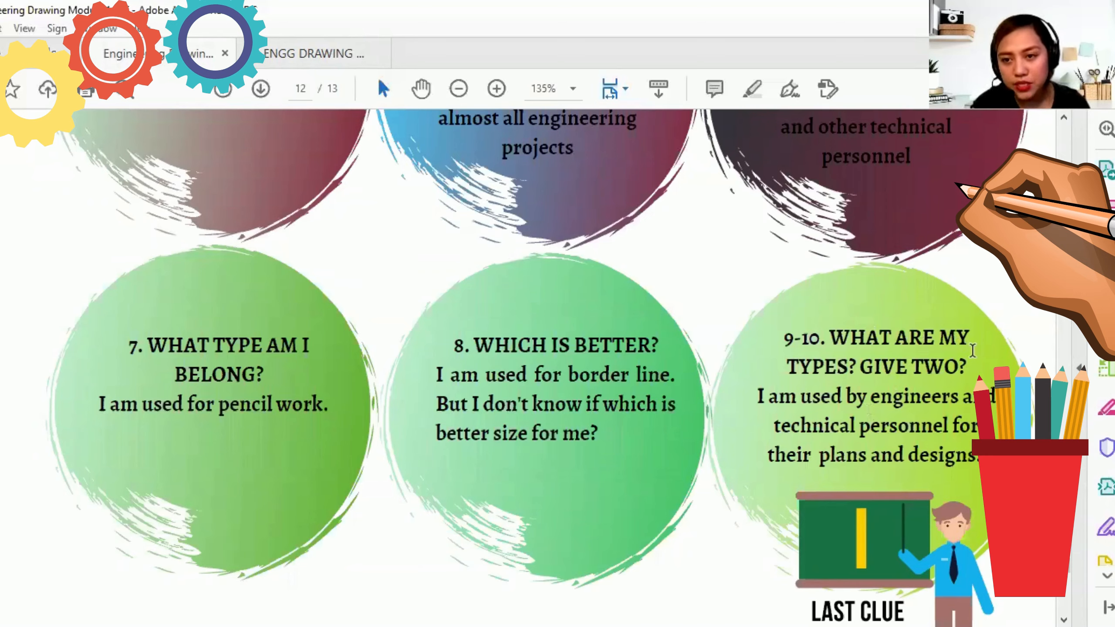
mouse_move(858, 399)
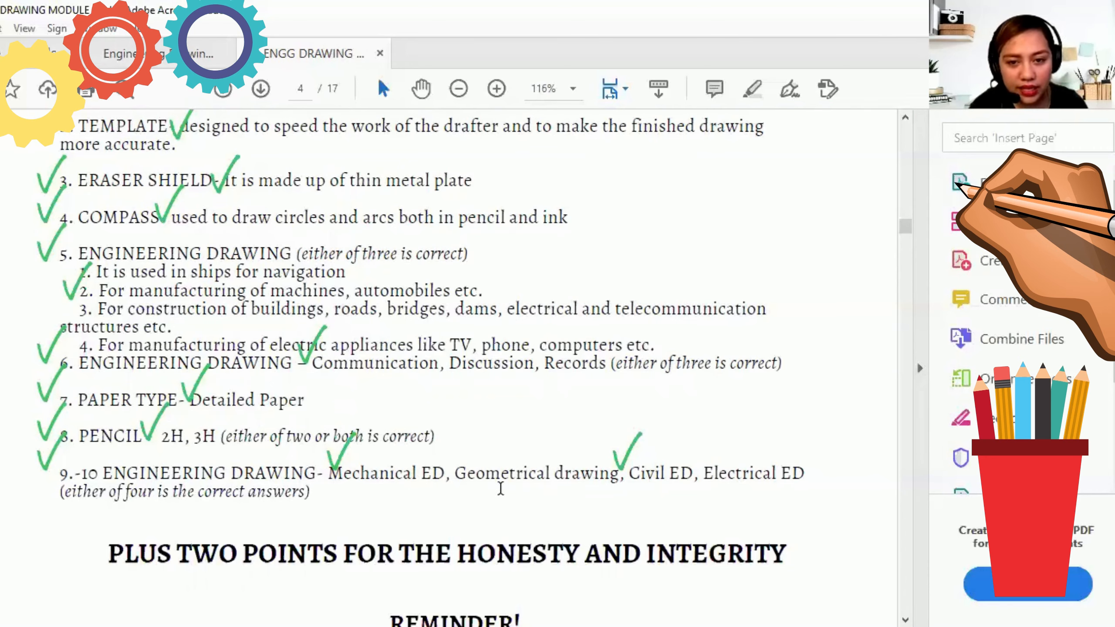
mouse_move(724, 427)
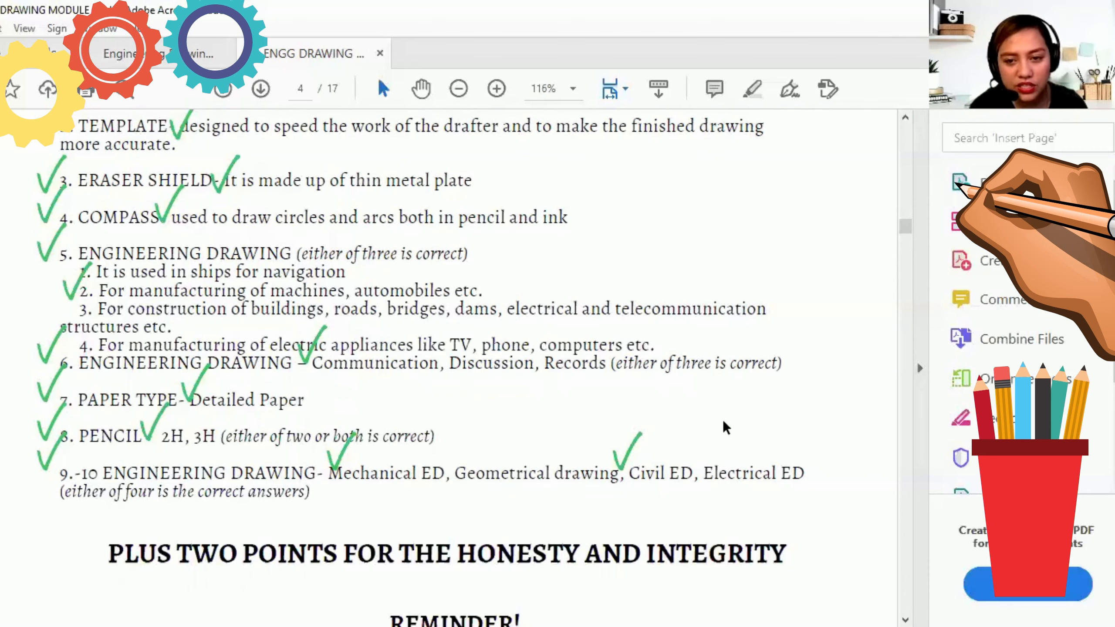
mouse_move(815, 446)
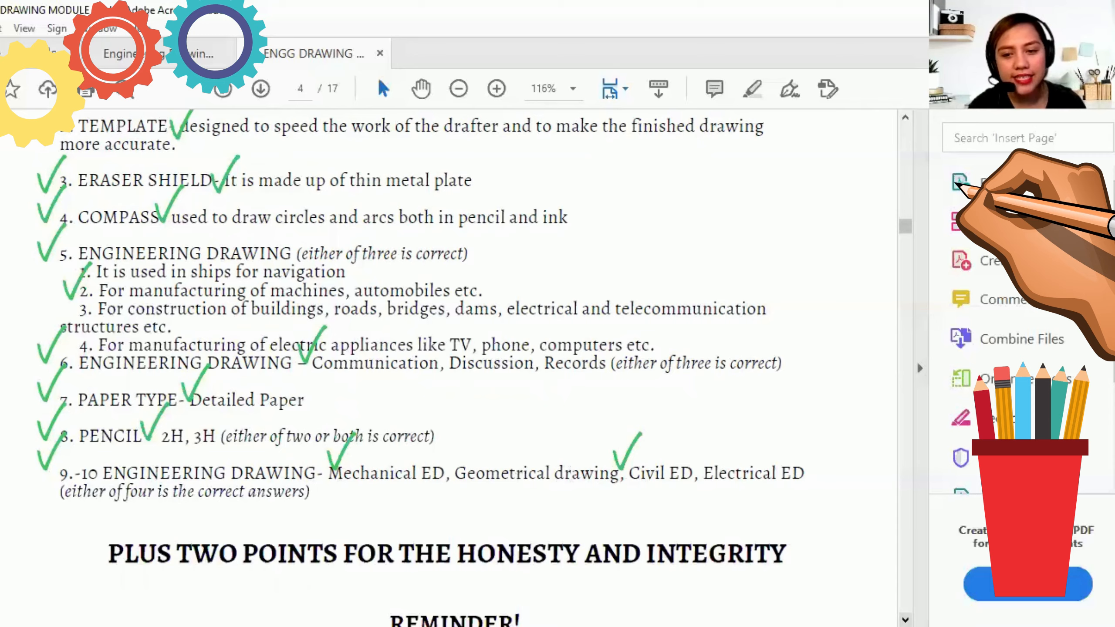
scroll(down, 3)
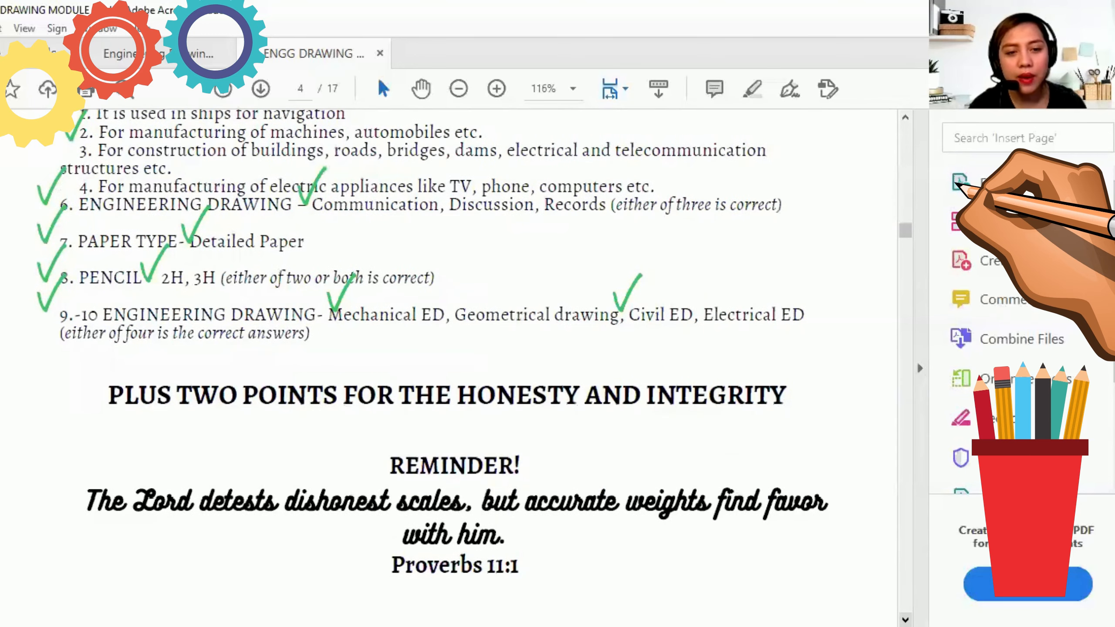